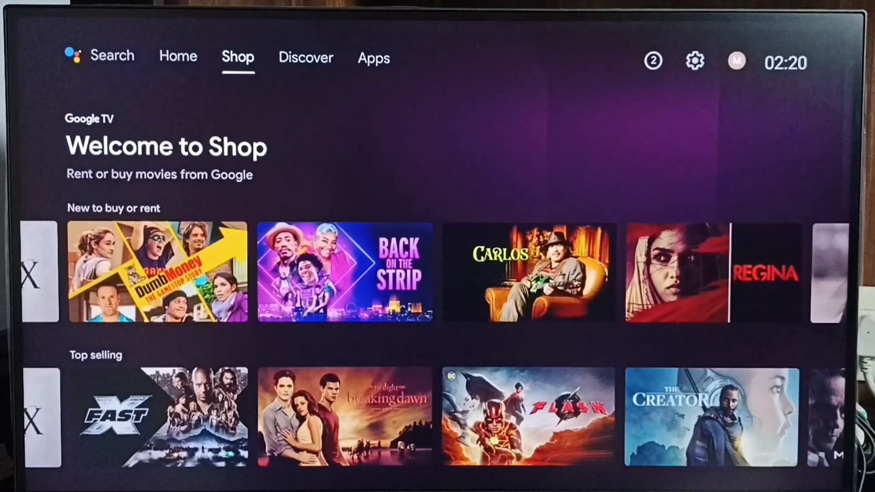
# Step: Move from the Shop tab through Discover to the Apps page of the home screen
pyautogui.click(304, 59)
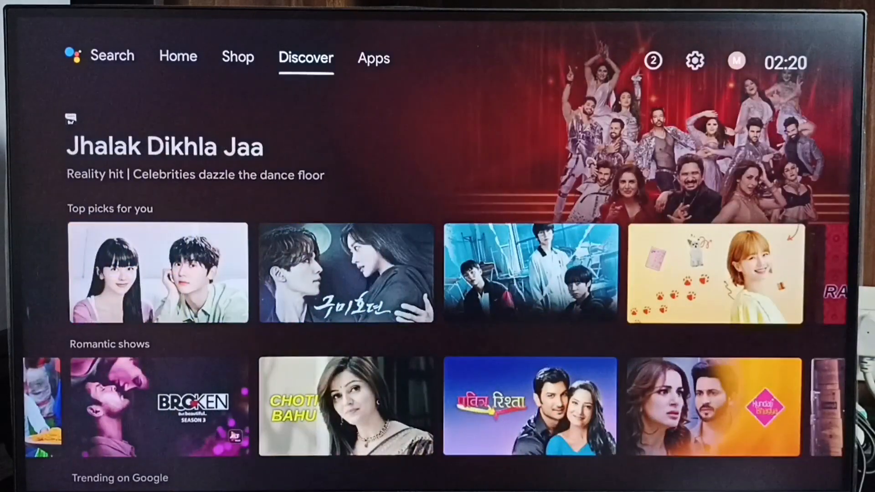
pyautogui.click(373, 58)
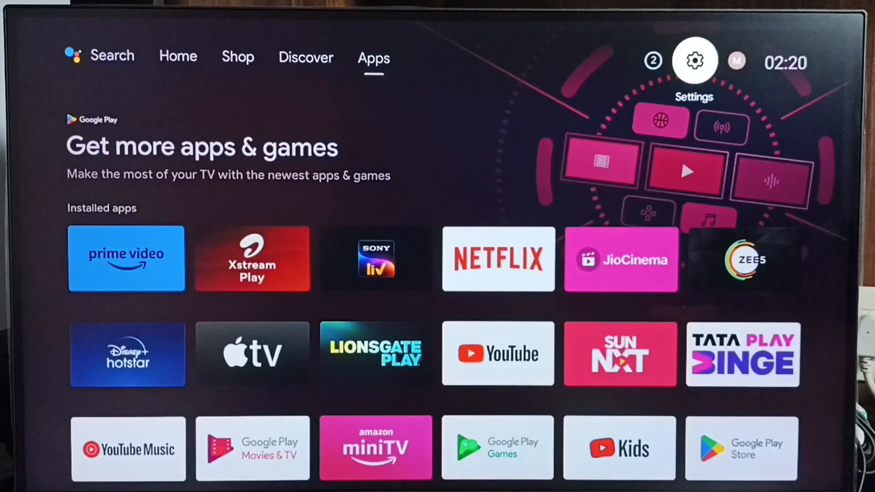
# Step: Enter Settings and go through Device Preferences toward the About page
pyautogui.click(696, 60)
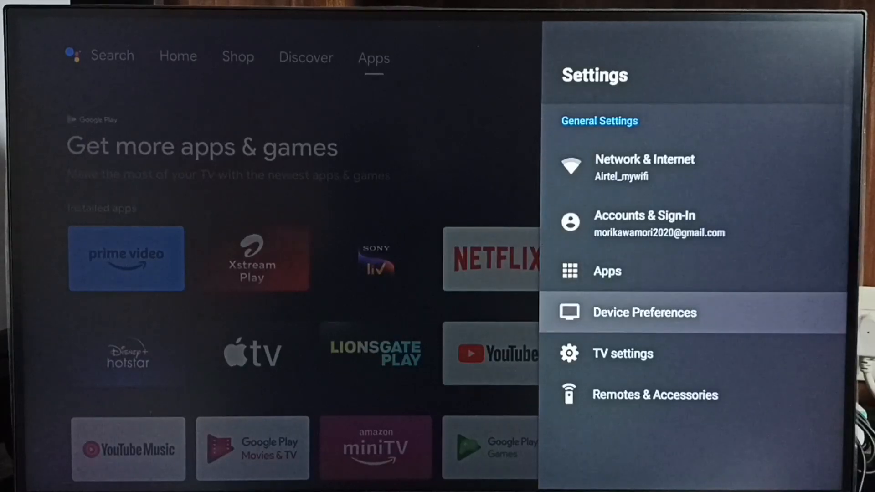
pyautogui.click(644, 312)
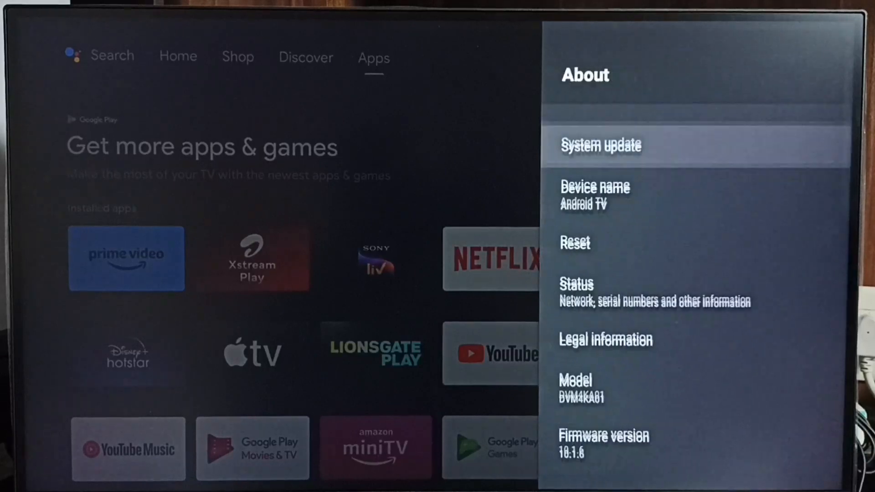
# Step: Select System update on the About page so the TV checks for new firmware
pyautogui.scroll(-3)
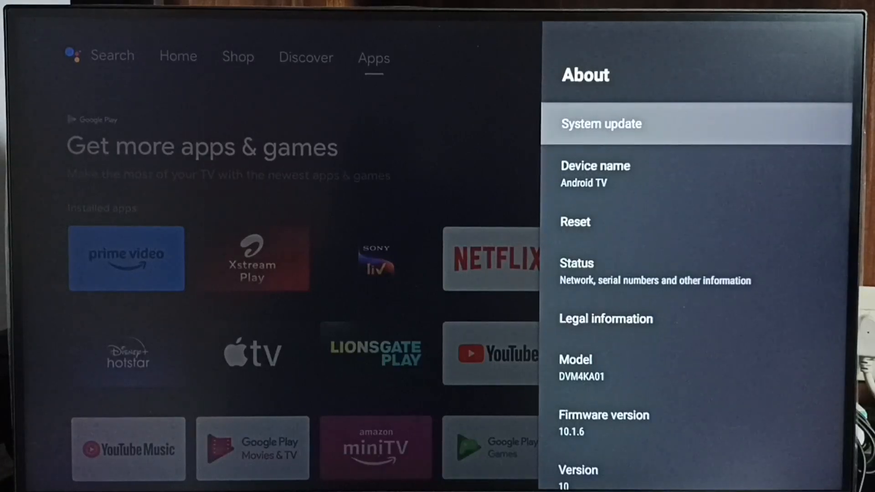
pyautogui.click(602, 124)
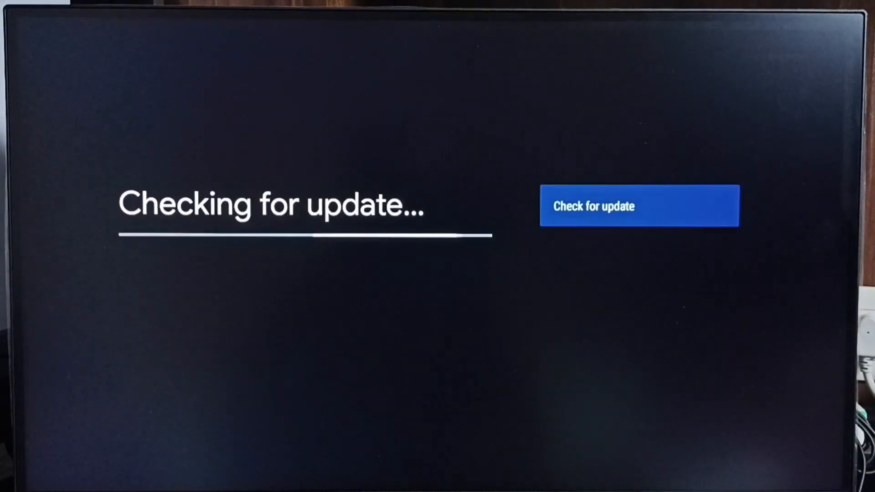